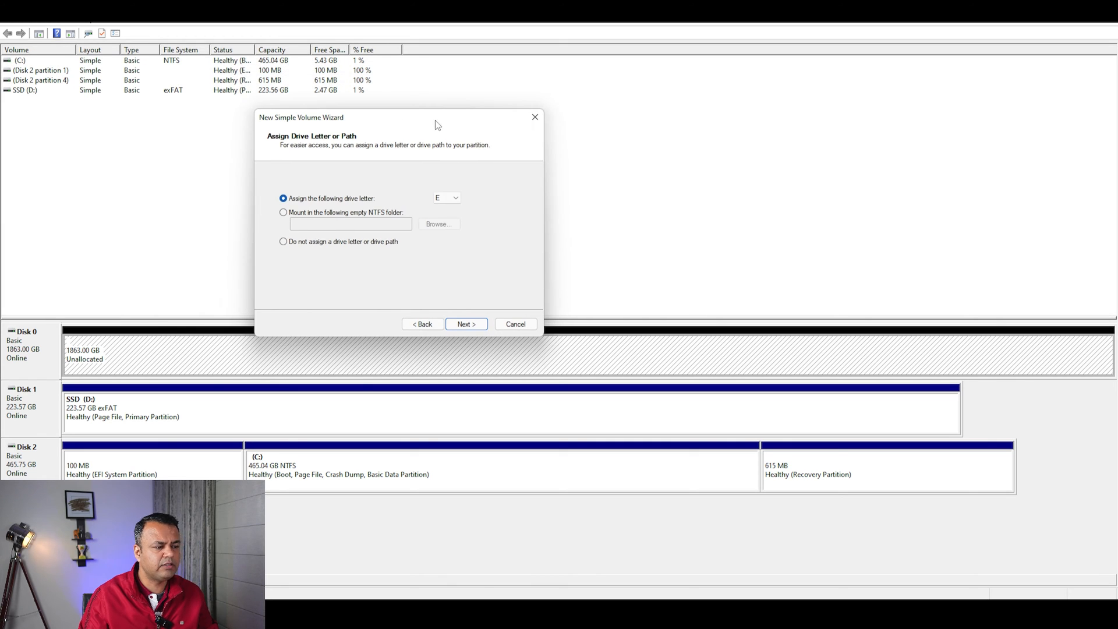
# Step: Create the simple volume with drive letter E, NTFS file system, label ARCHIVE, and quick format
pyautogui.click(465, 324)
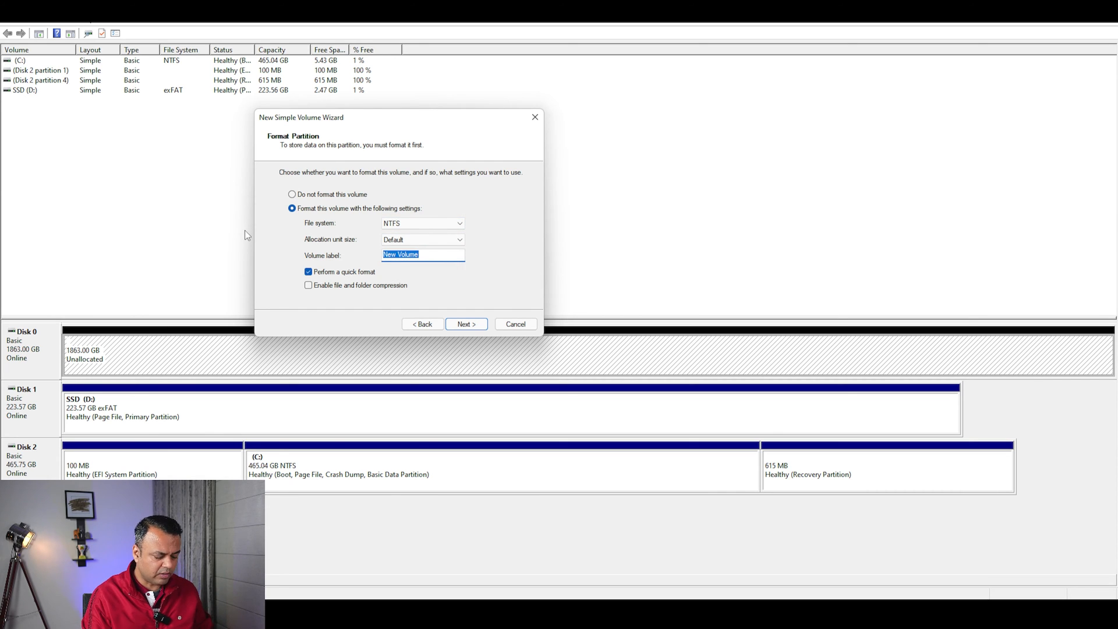
pyautogui.write('ARCHIVE')
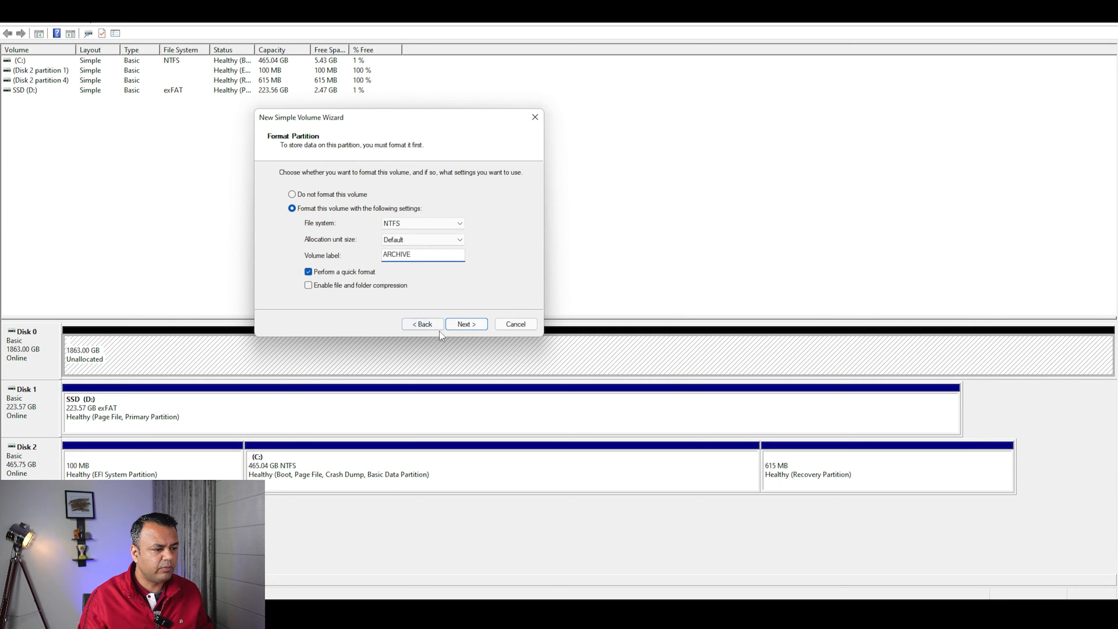
pyautogui.click(466, 323)
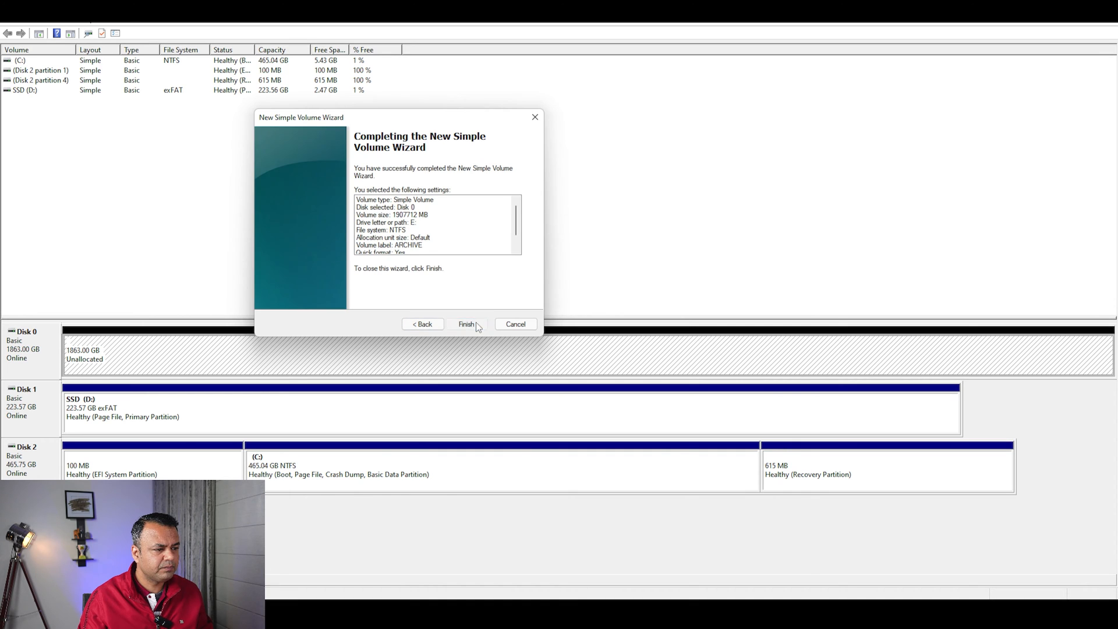
pyautogui.click(466, 324)
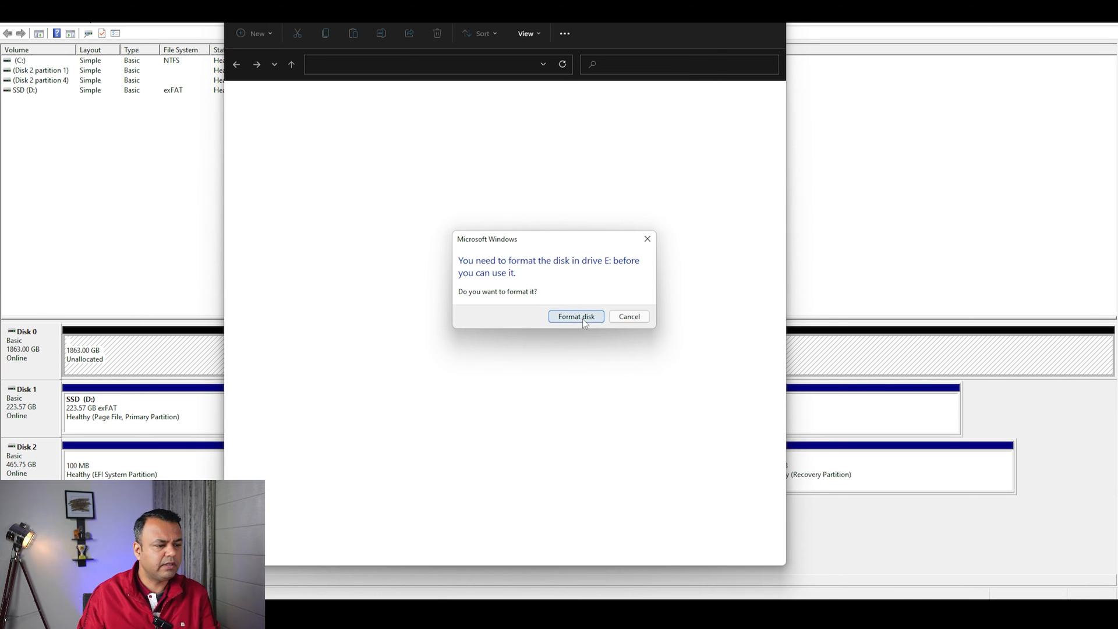
# Step: Accept the format prompt, quick-format drive E:, and open the empty ARCHIVE (E:) drive
pyautogui.click(576, 317)
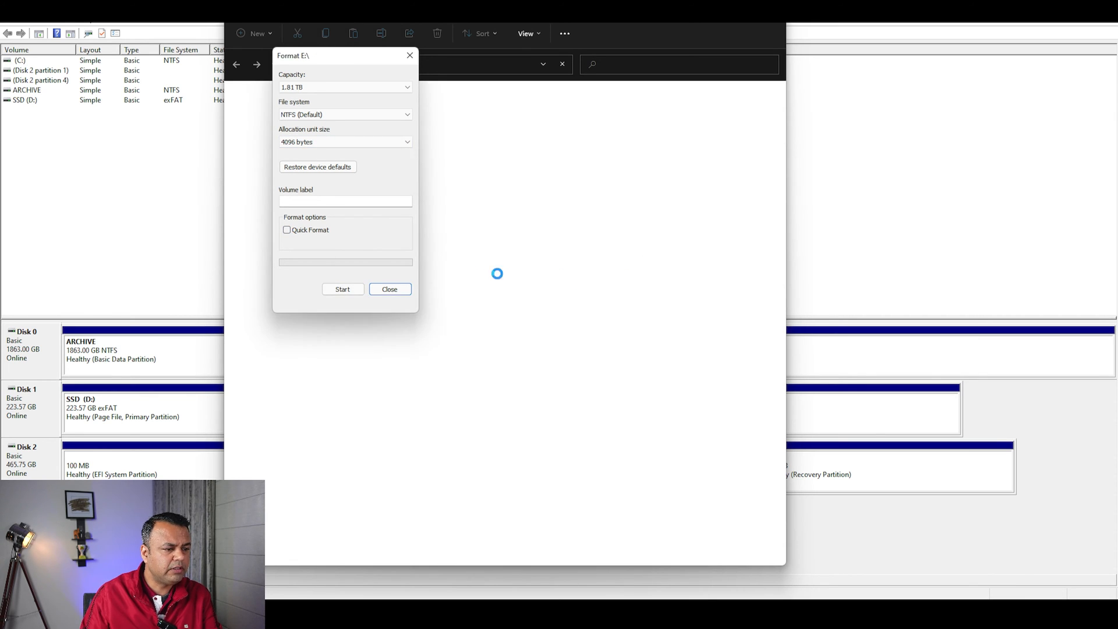
pyautogui.click(287, 230)
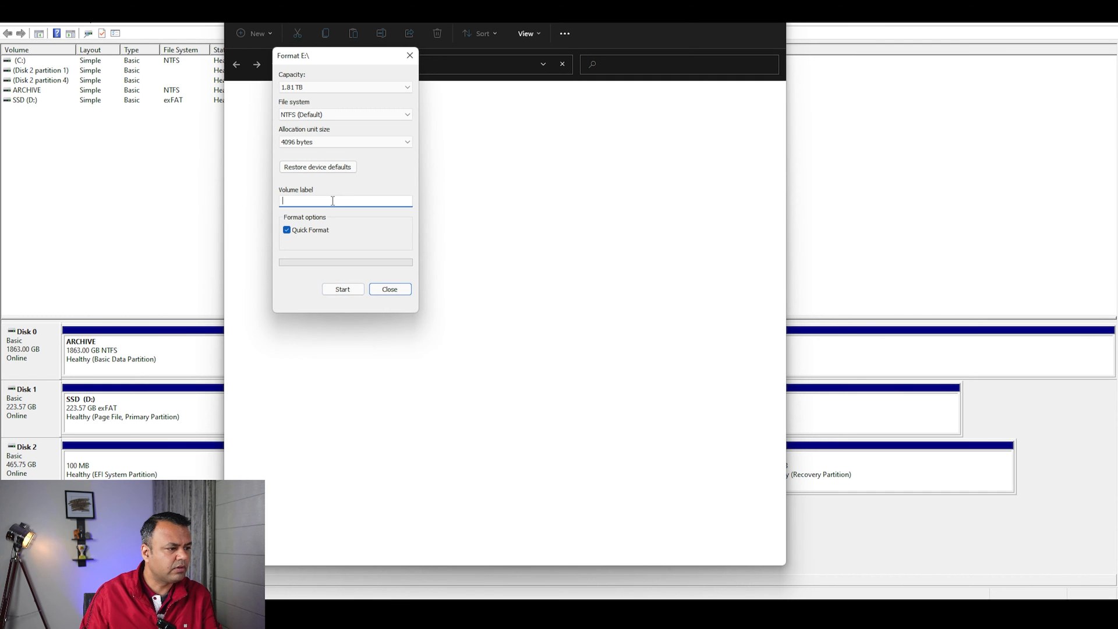
pyautogui.click(390, 289)
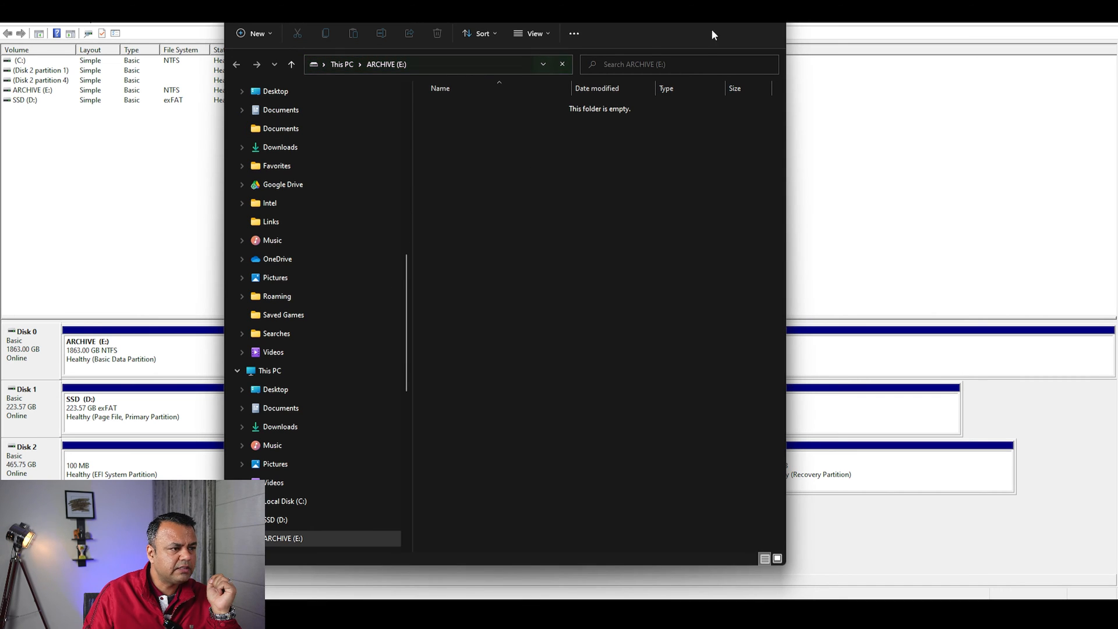